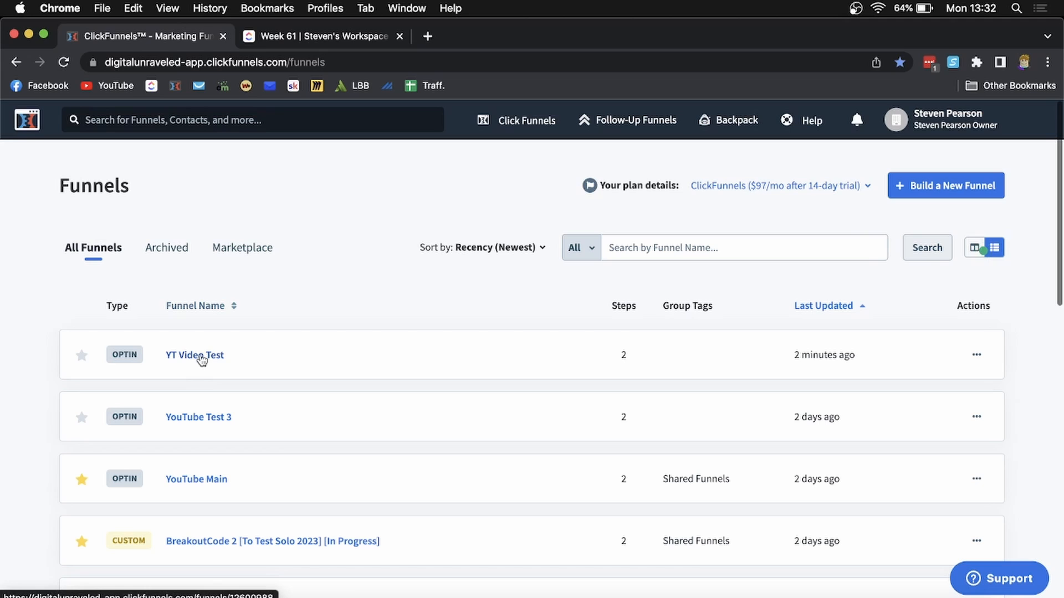
Step: Open the YT Video Test funnel from the Funnels list
left_click(194, 354)
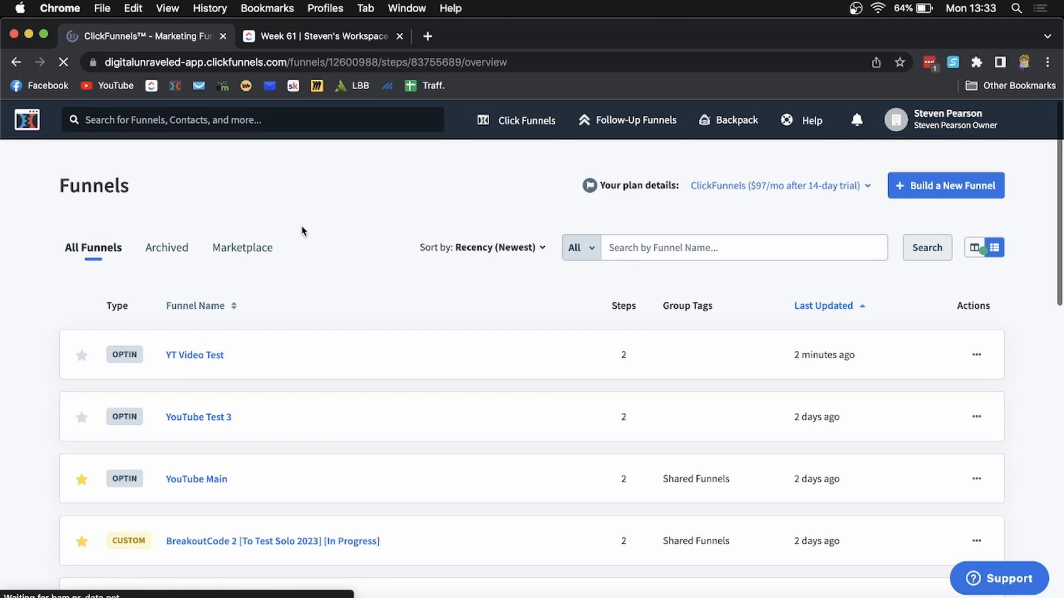
Step: Select the Optin step and clone it with Clone Funnel Step
left_click(194, 355)
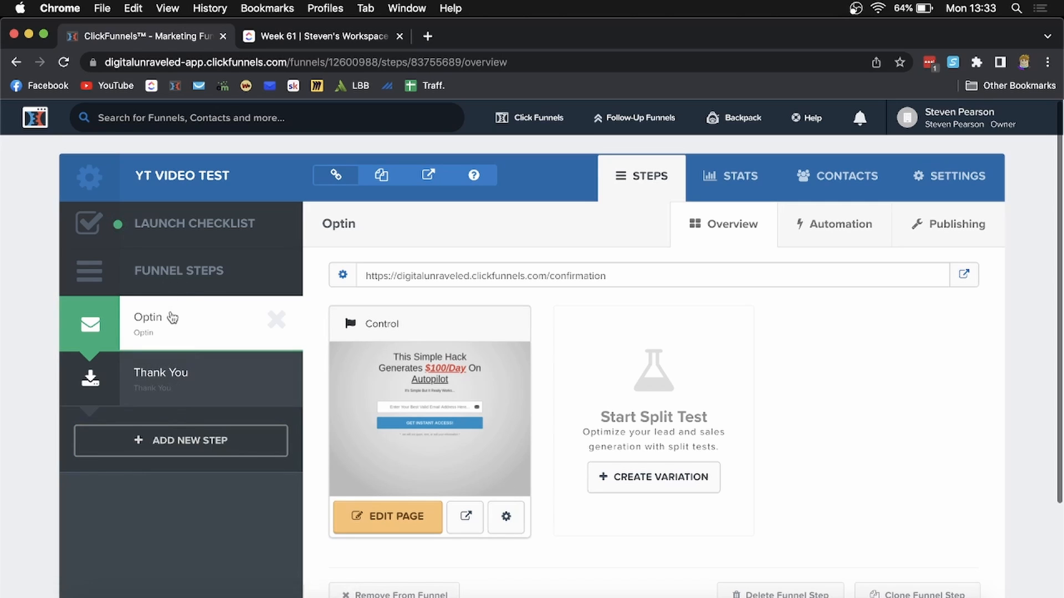
scroll("down", 3)
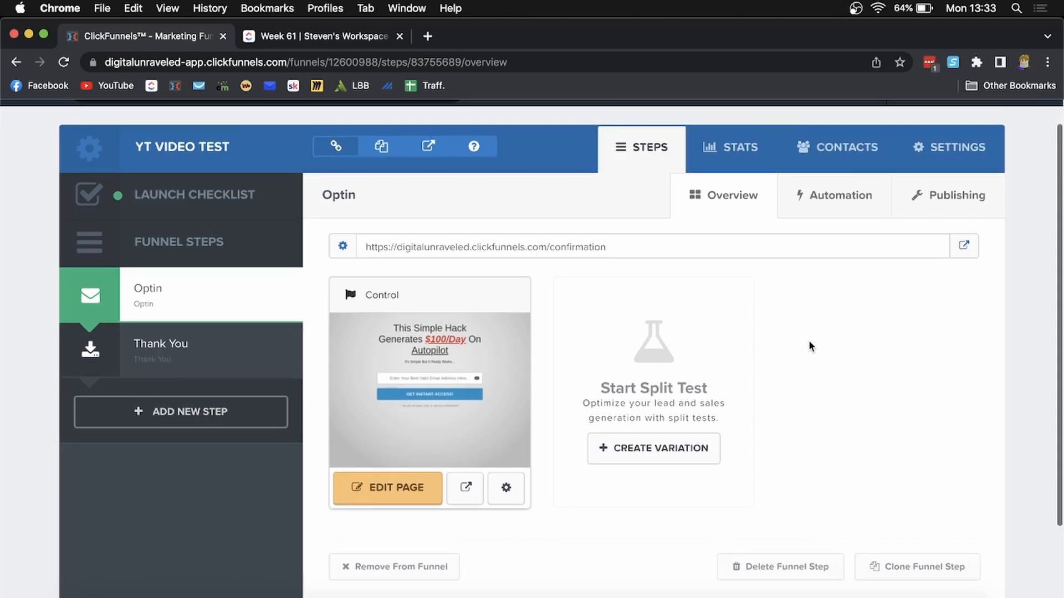
scroll("down", 3)
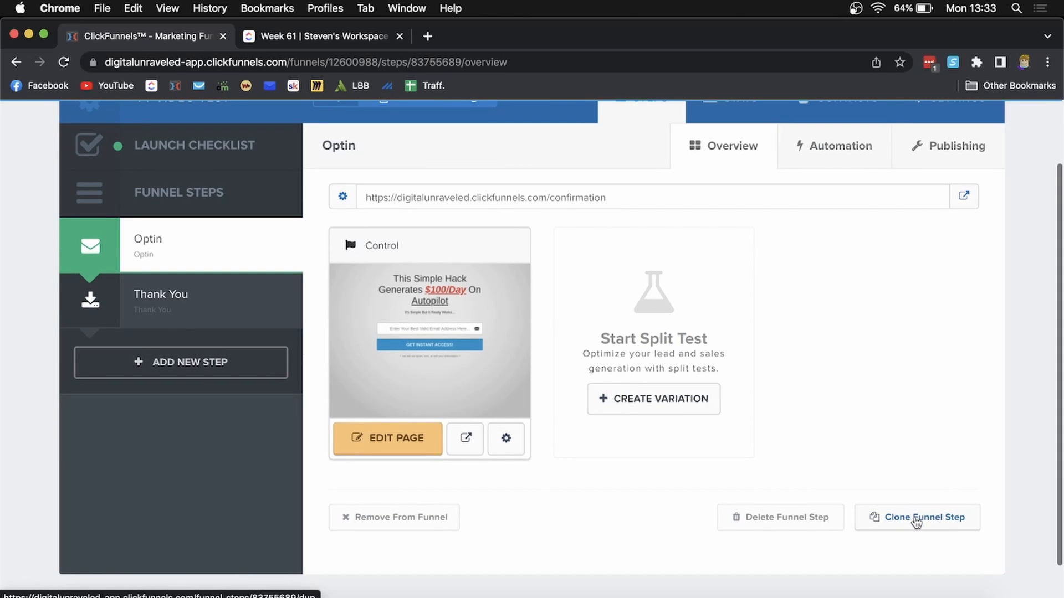
left_click(916, 517)
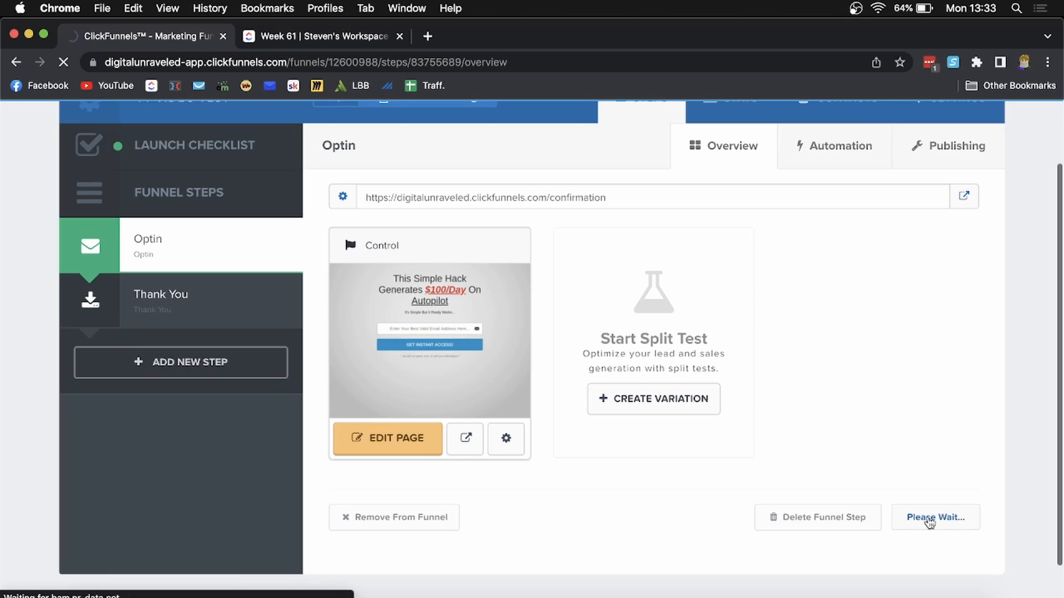
left_click(934, 517)
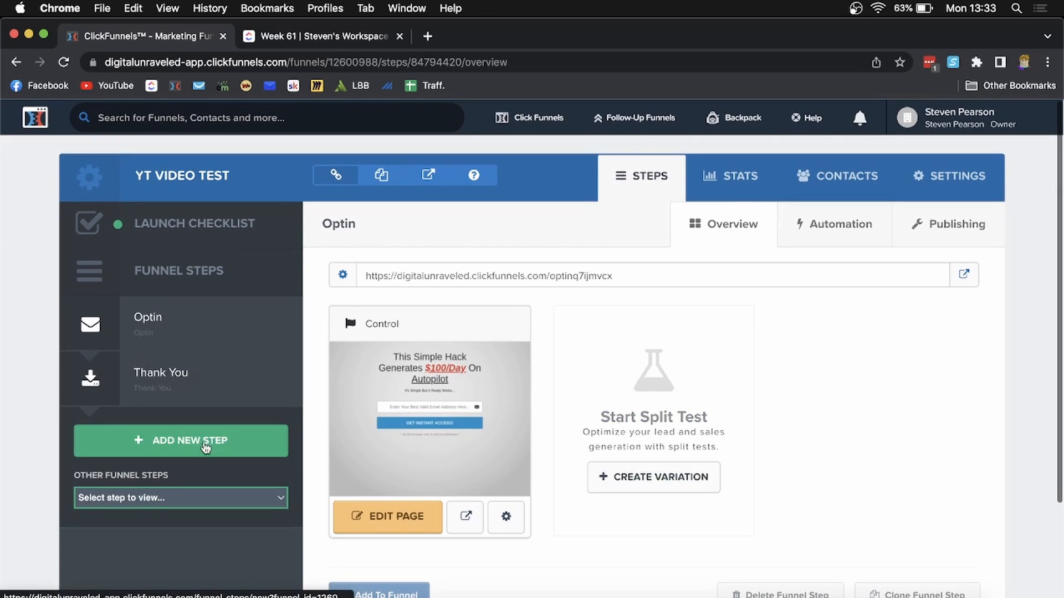
mouse_move(211, 425)
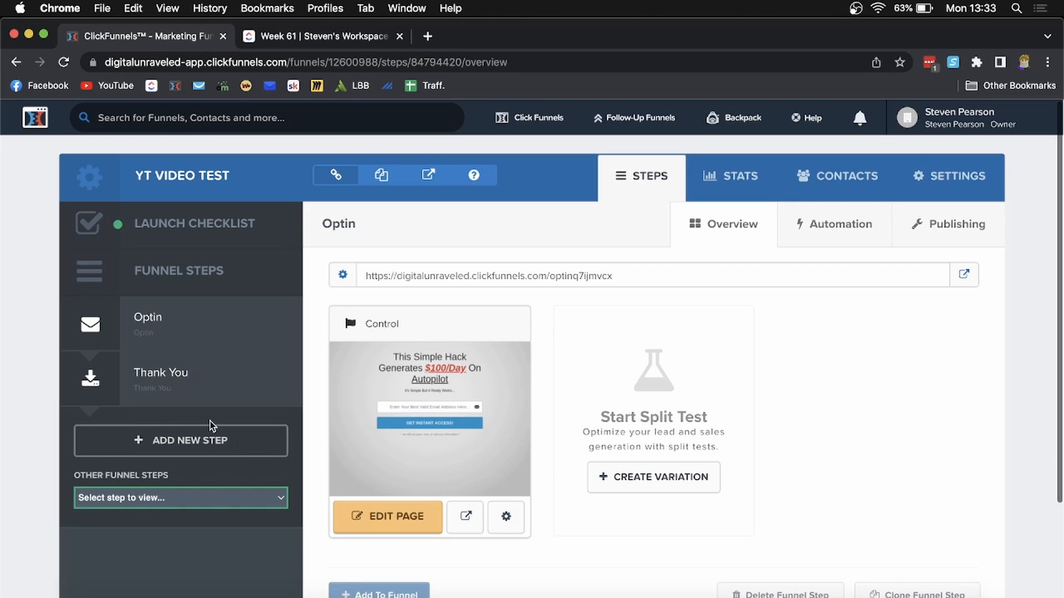
mouse_move(180, 483)
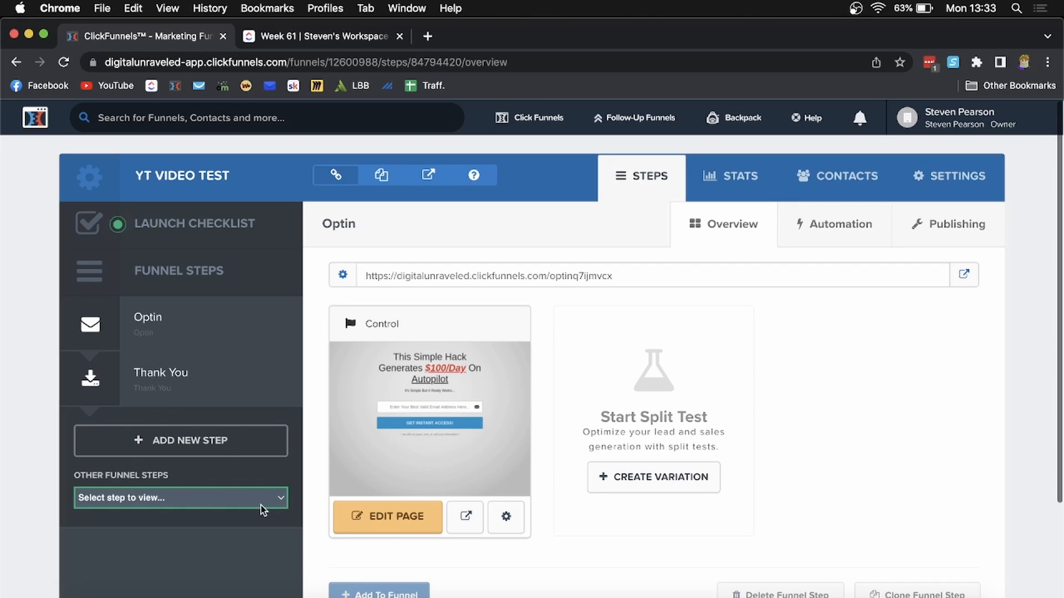
Step: Confirm the Optin copy appears in the Other Funnel Steps dropdown
left_click(180, 498)
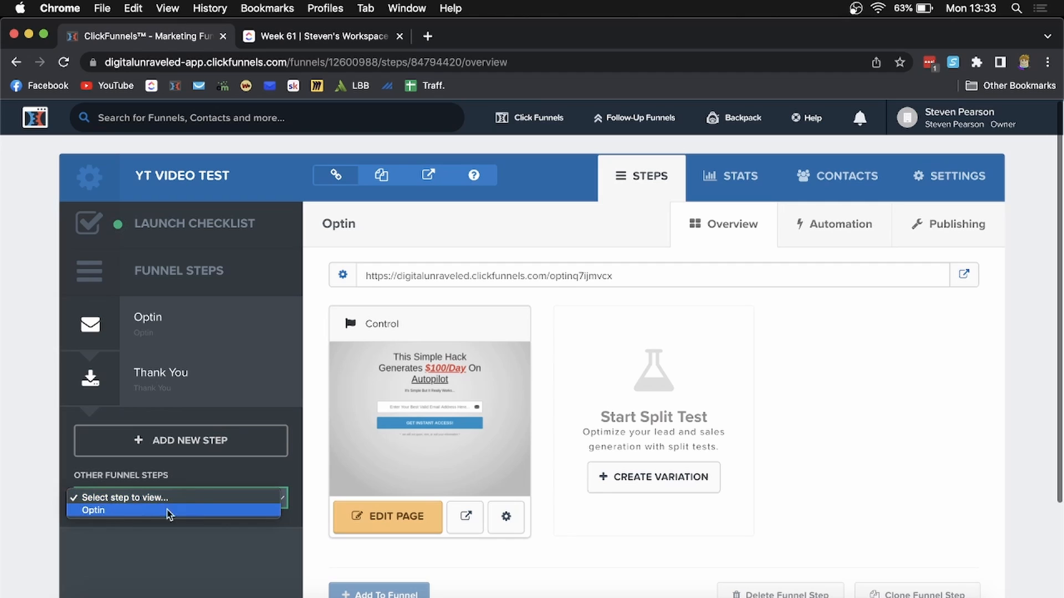
mouse_move(137, 517)
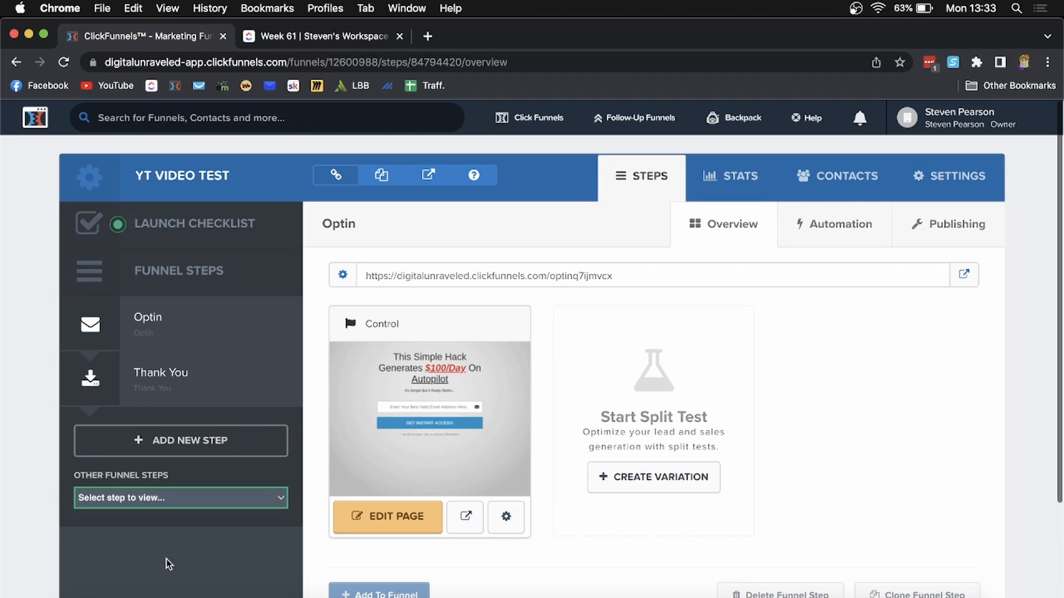
left_click(161, 372)
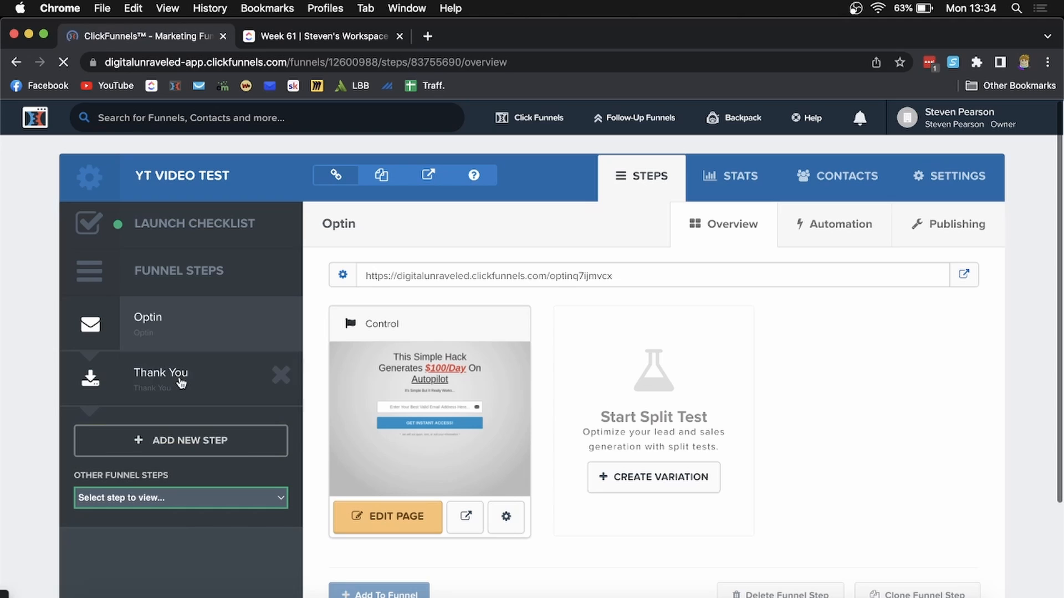
Step: Select the Thank You step and clone it with Clone Funnel Step
left_click(160, 372)
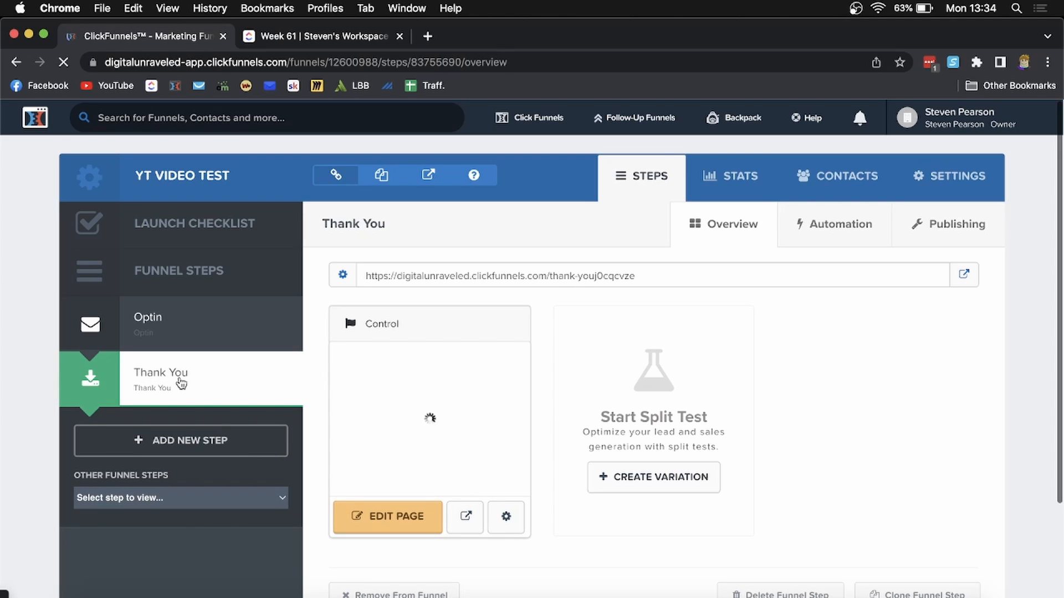
mouse_move(653, 417)
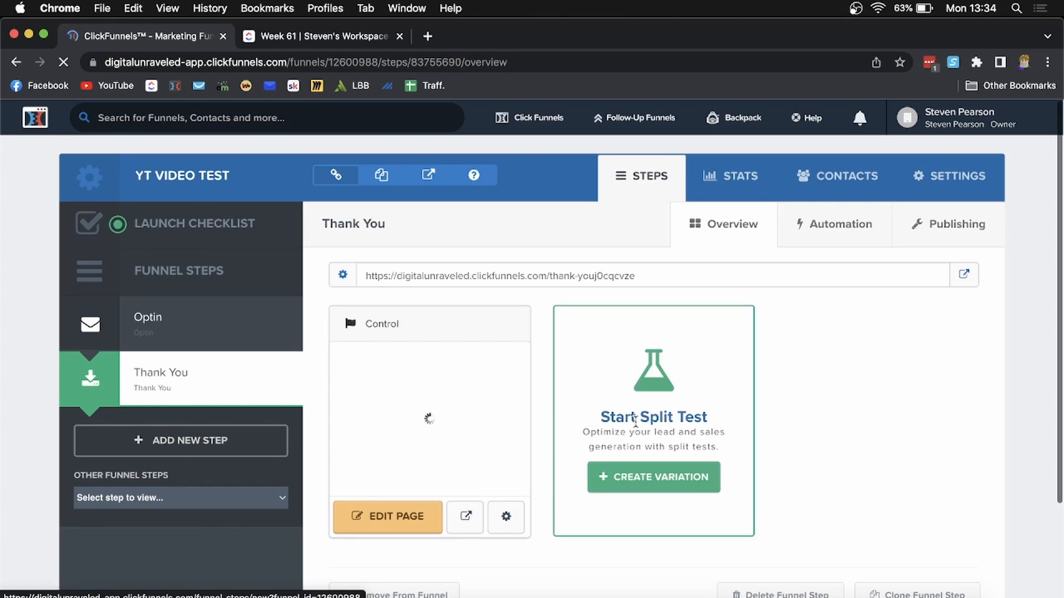
scroll("down", 3)
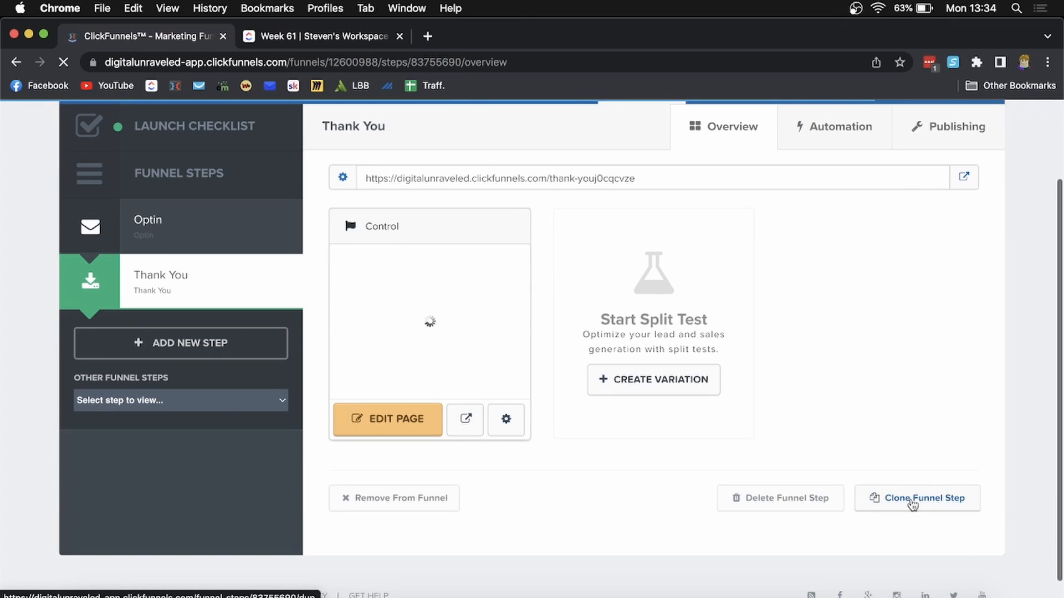
left_click(916, 498)
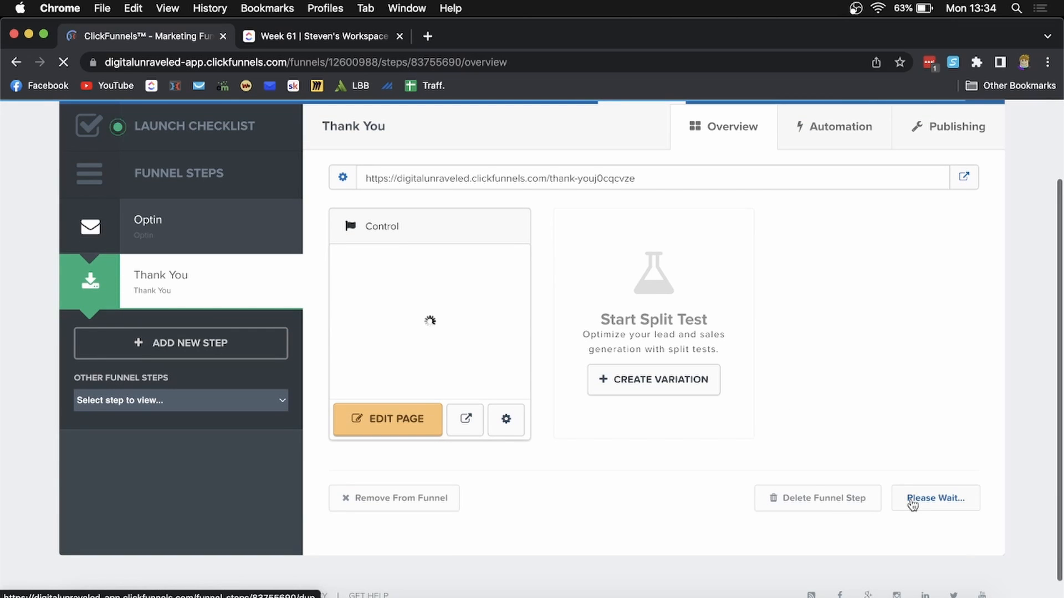
left_click(935, 498)
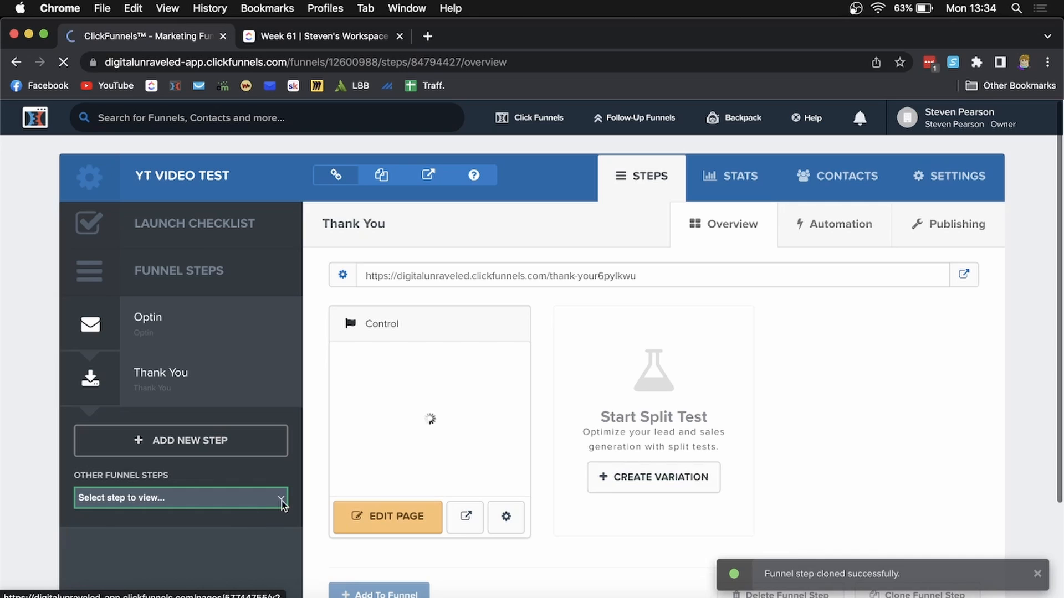
Step: Confirm the Optin and Thank You copies appear in the Other Funnel Steps dropdown
left_click(179, 498)
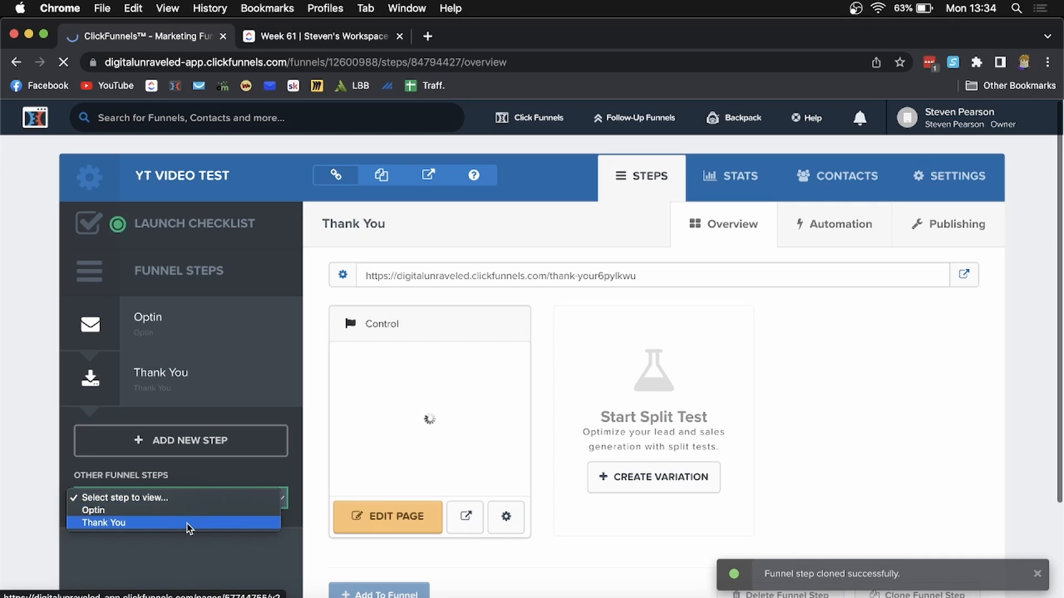
left_click(103, 522)
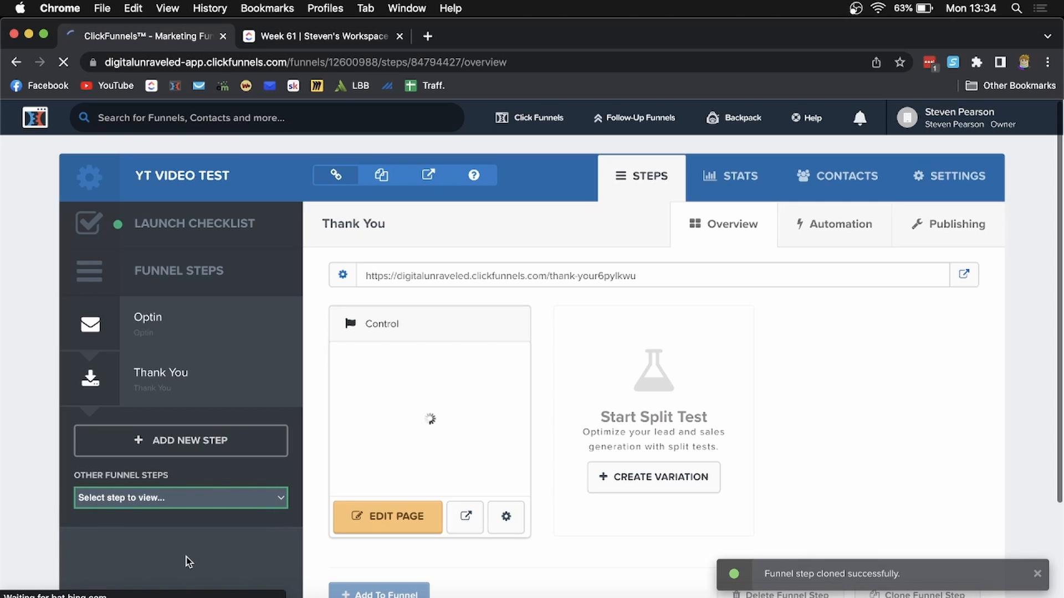